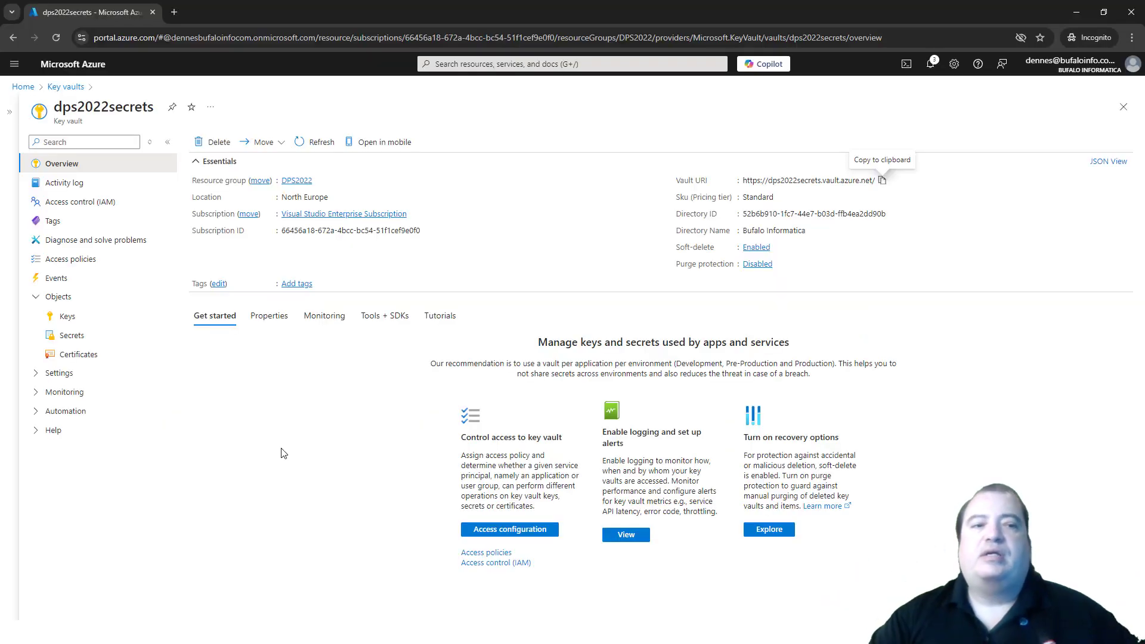
Show the secrets stored in the dps2022secrets vault (devpassword, pbisecret, prodpassword, uatpassword)
{"action": "left_click", "coordinate": [70, 335]}
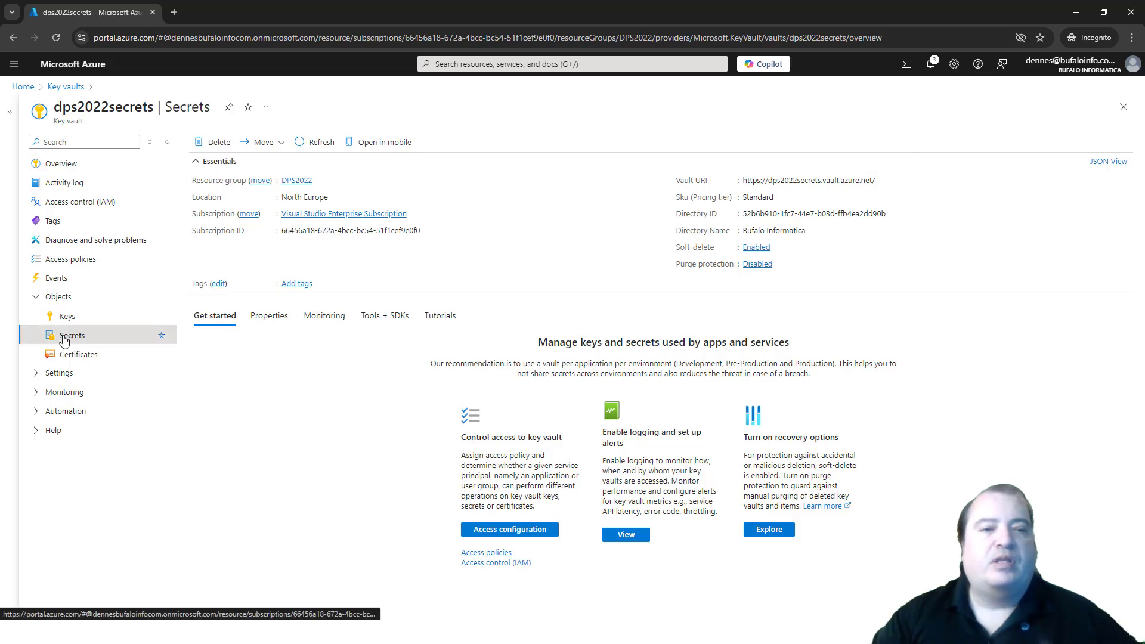
{"action": "left_click", "coordinate": [72, 334]}
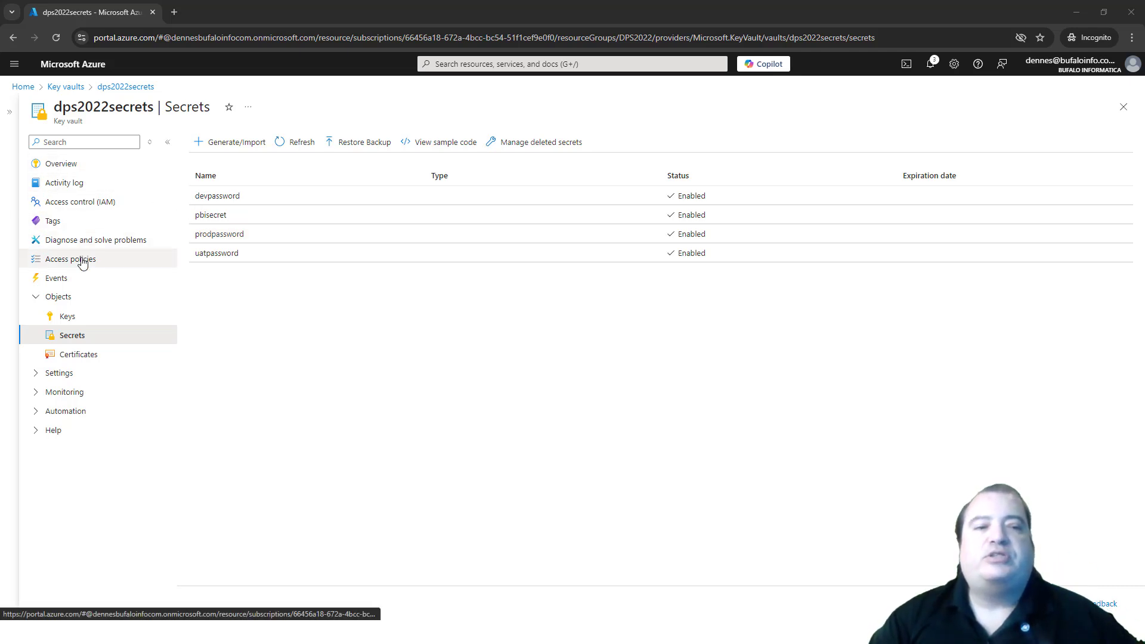
Review the vault's access policies, where DPSPermissions has Get and List on secrets
{"action": "left_click", "coordinate": [71, 259]}
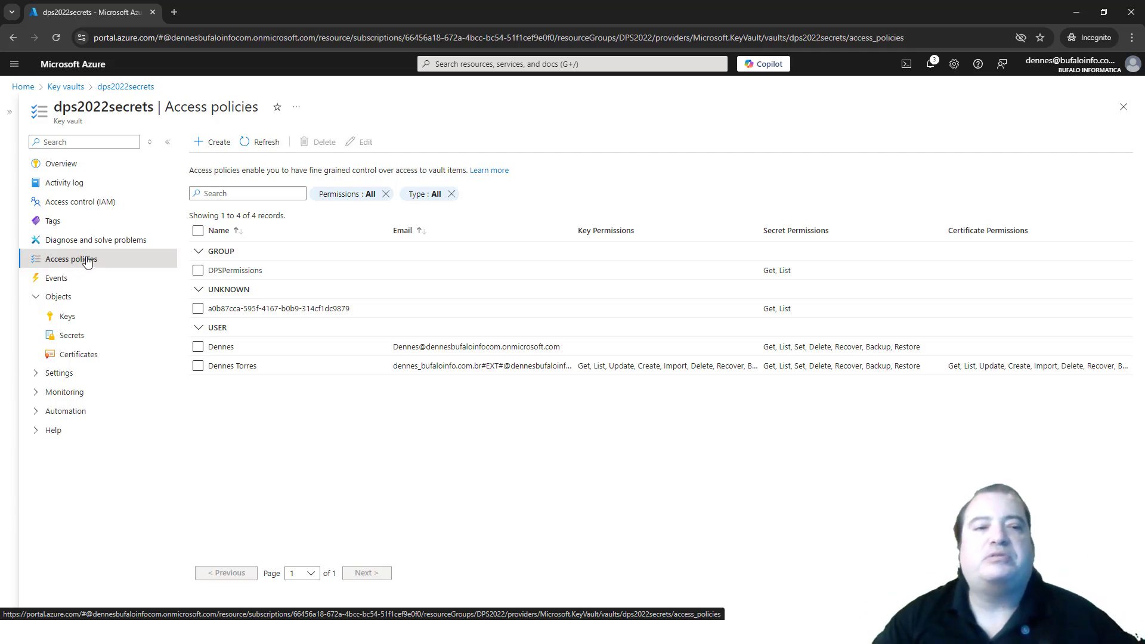
{"action": "mouse_move", "coordinate": [80, 202]}
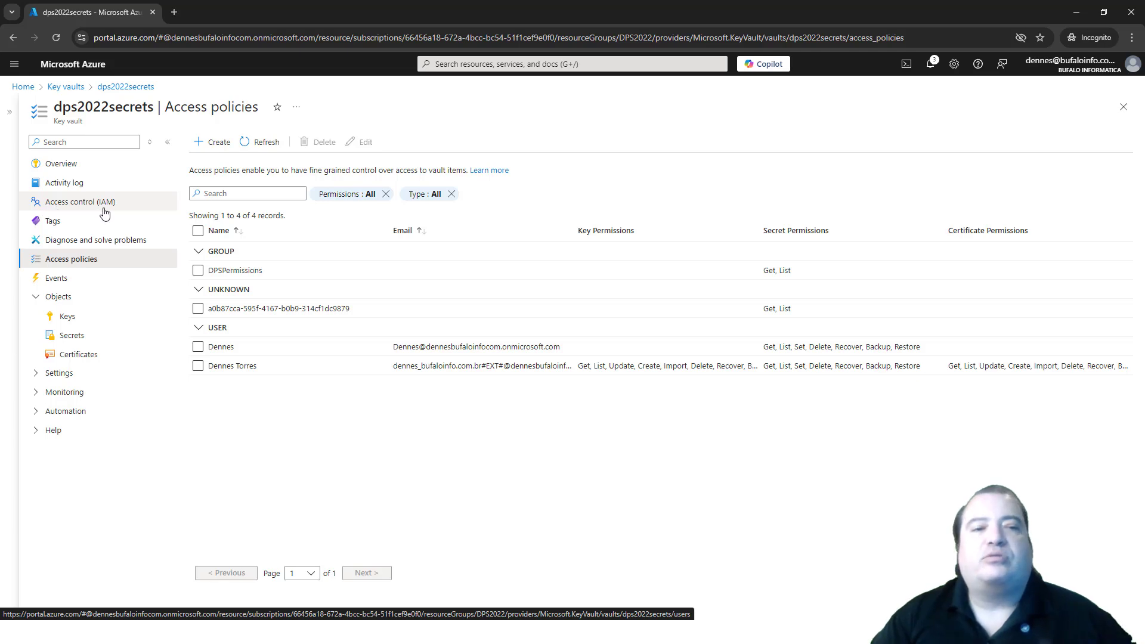
{"action": "mouse_move", "coordinate": [110, 208]}
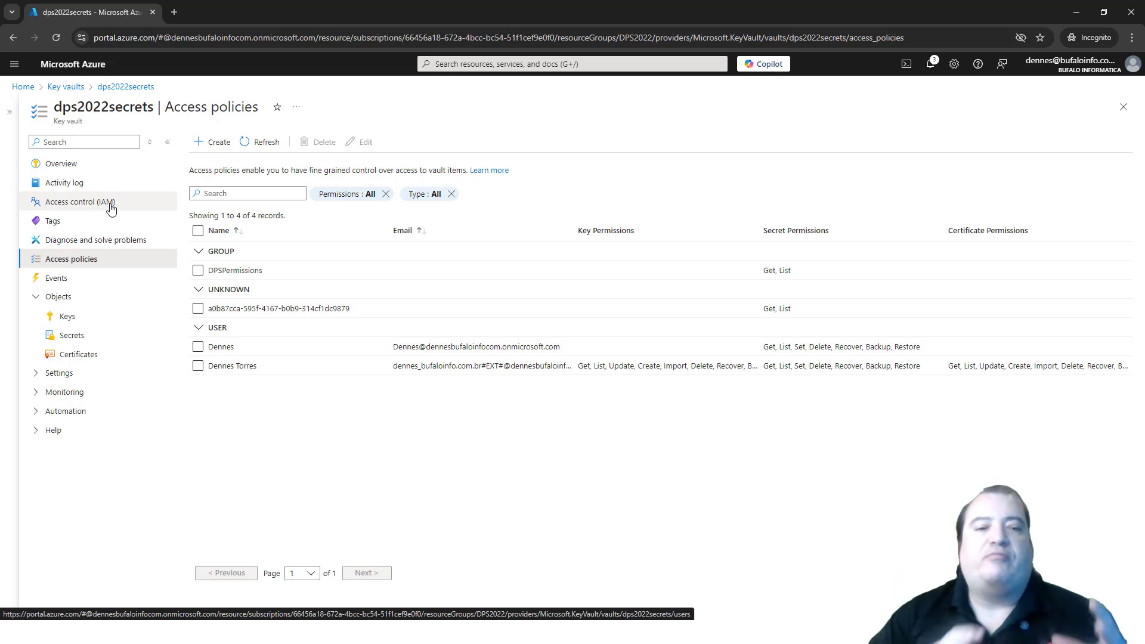
{"action": "mouse_move", "coordinate": [509, 326]}
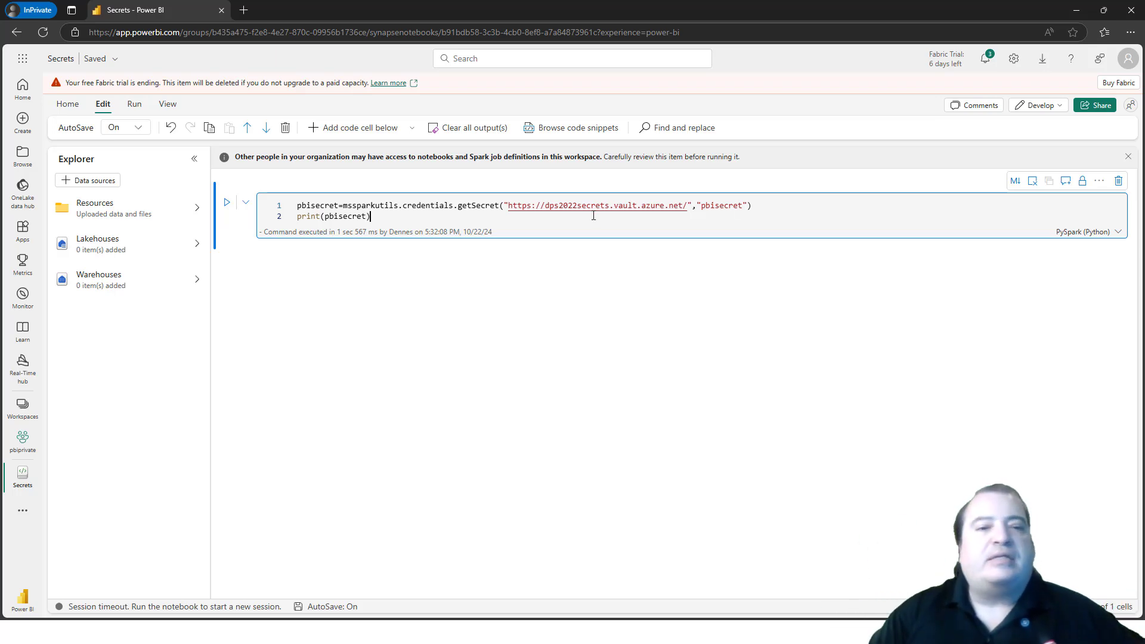
Run the getSecret cell for pbisecret, printing a [REDACTED] value
{"action": "left_click", "coordinate": [227, 202]}
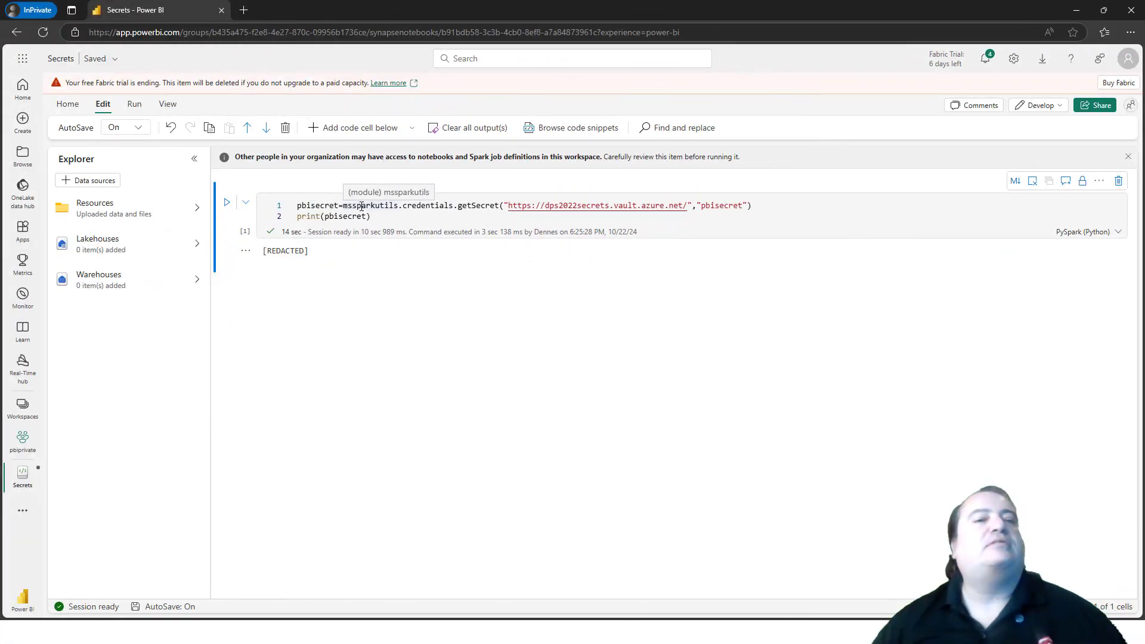